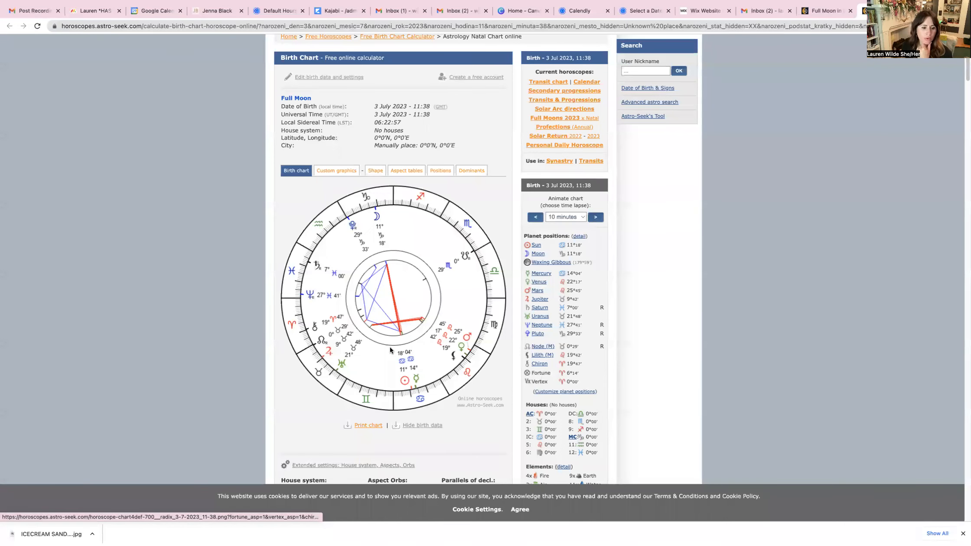
{"action": "mouse_move", "coordinate": [421, 311]}
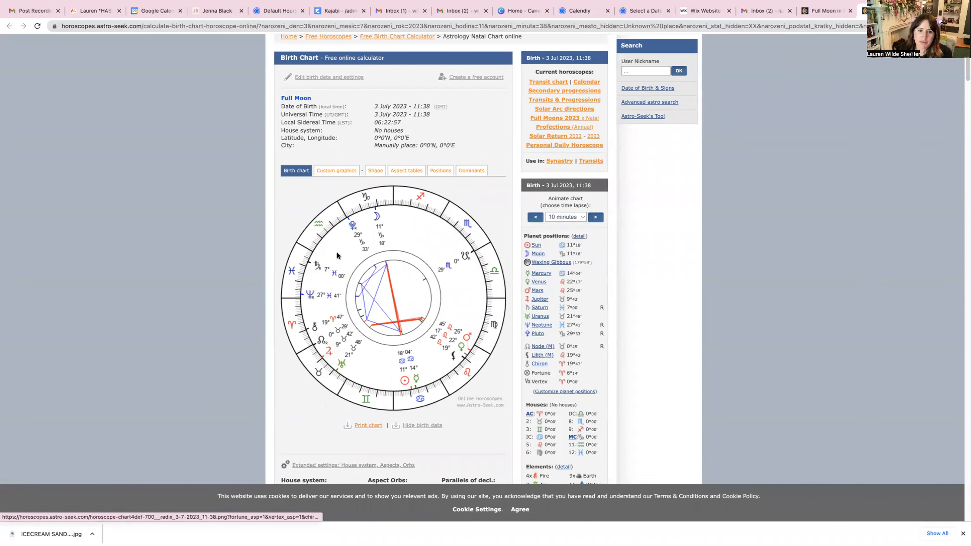
{"action": "mouse_move", "coordinate": [363, 227]}
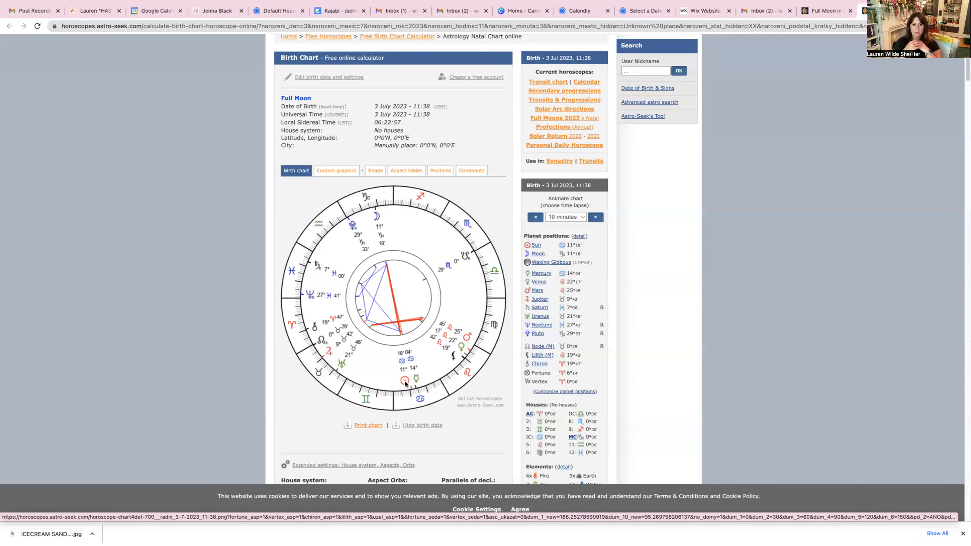
{"action": "mouse_move", "coordinate": [376, 257]}
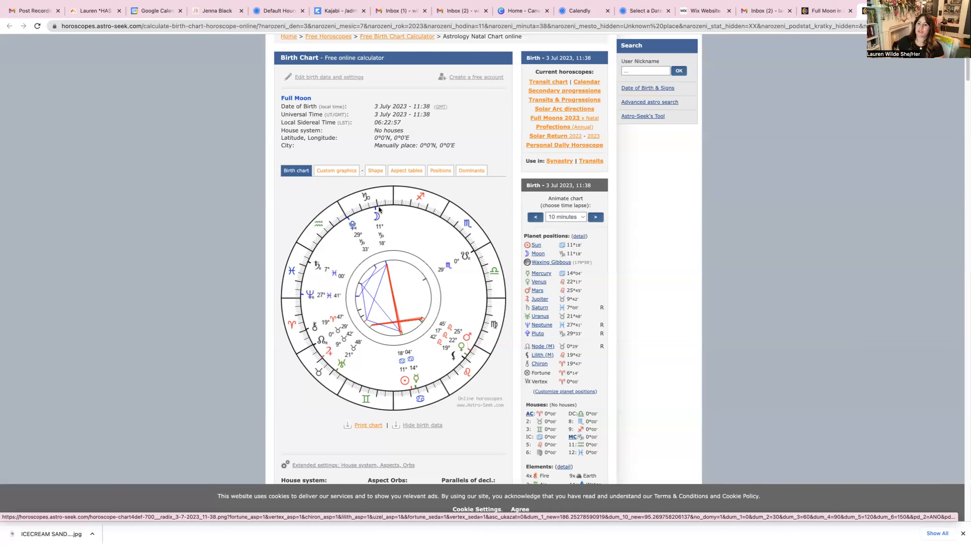
{"action": "mouse_move", "coordinate": [307, 273]}
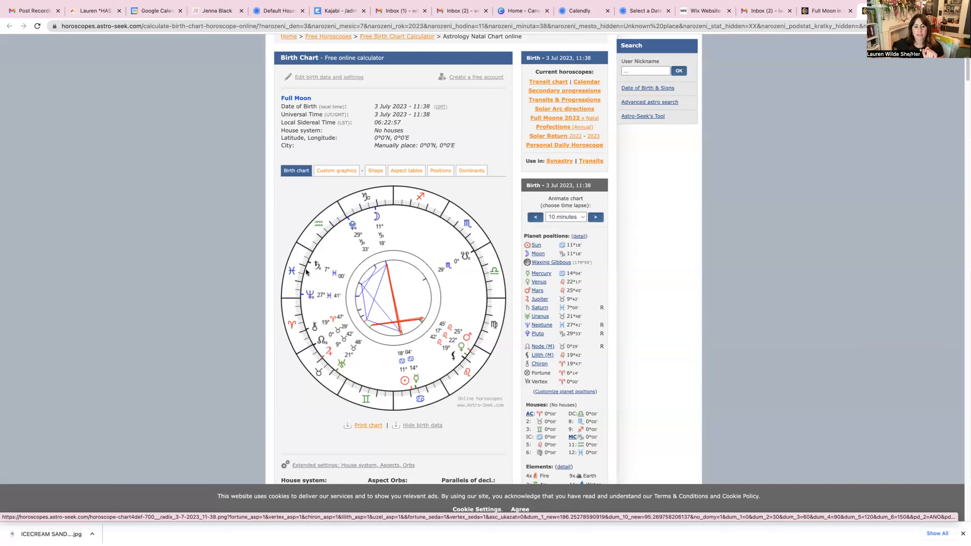
{"action": "mouse_move", "coordinate": [332, 272]}
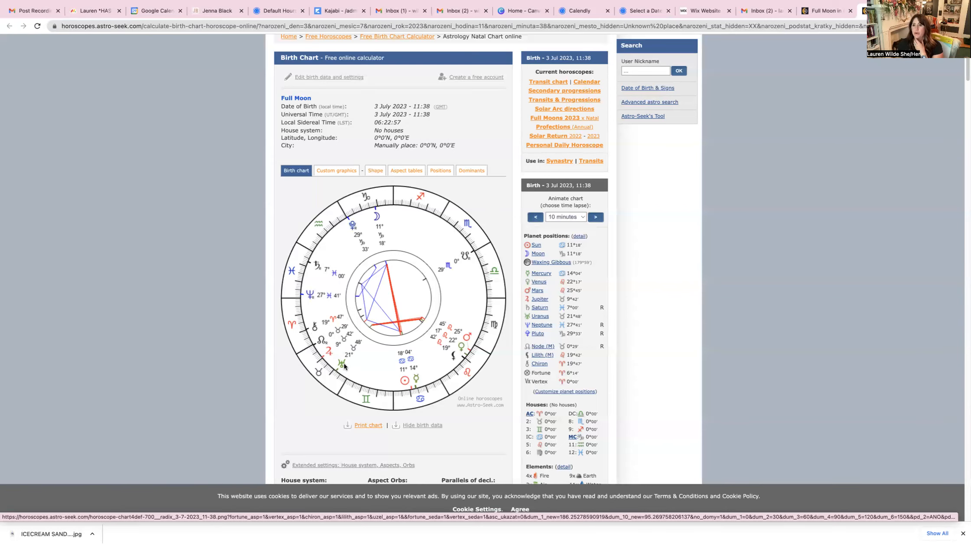
{"action": "scroll", "scroll_direction": "down", "scroll_amount": 3}
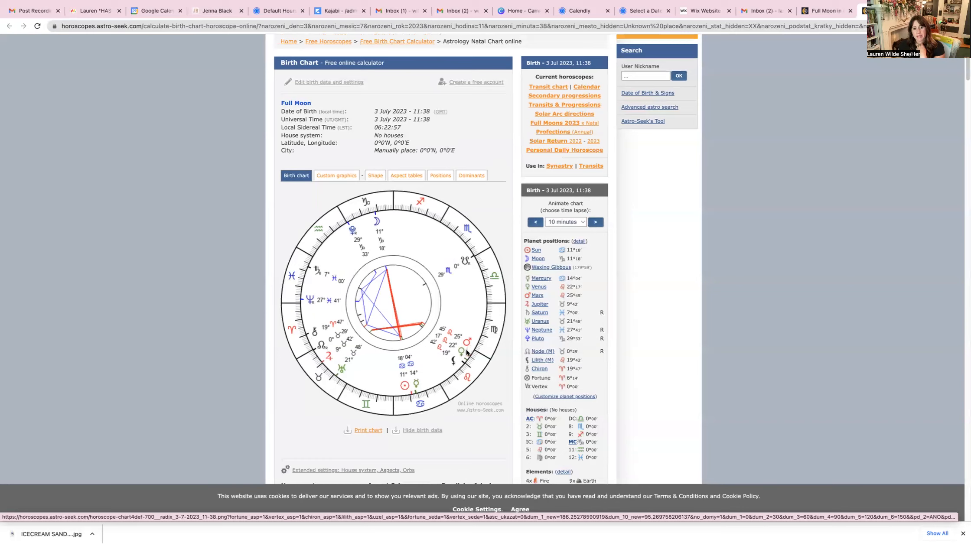
{"action": "mouse_move", "coordinate": [467, 344]}
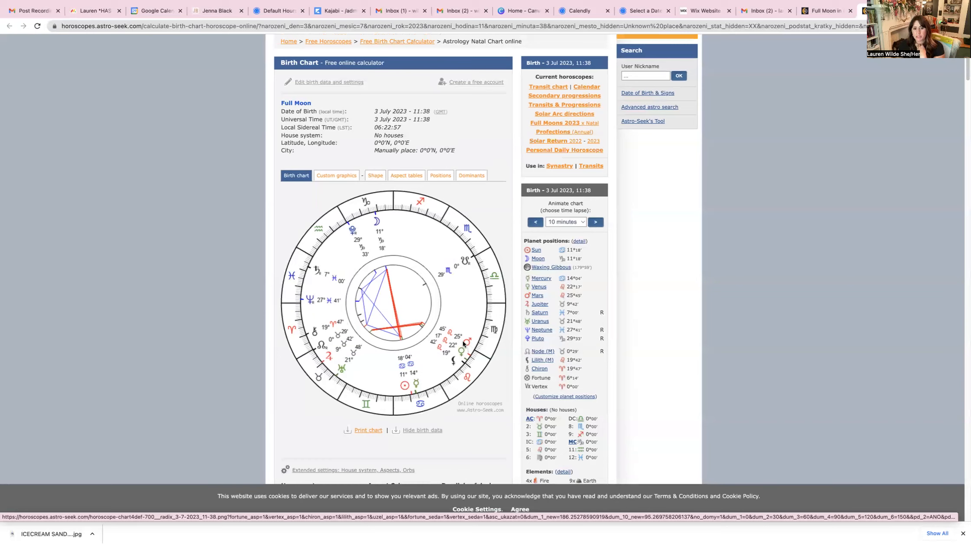
{"action": "mouse_move", "coordinate": [452, 334]}
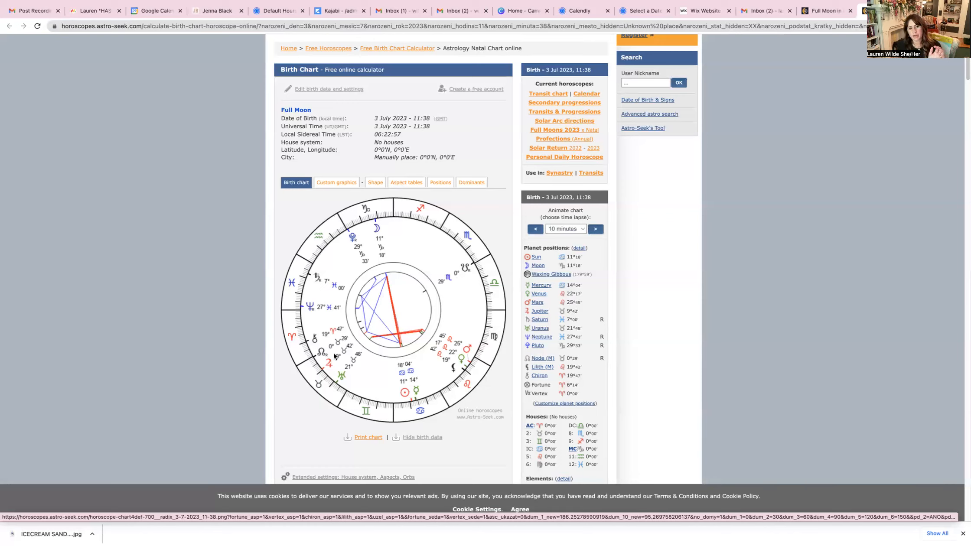
{"action": "mouse_move", "coordinate": [362, 238]}
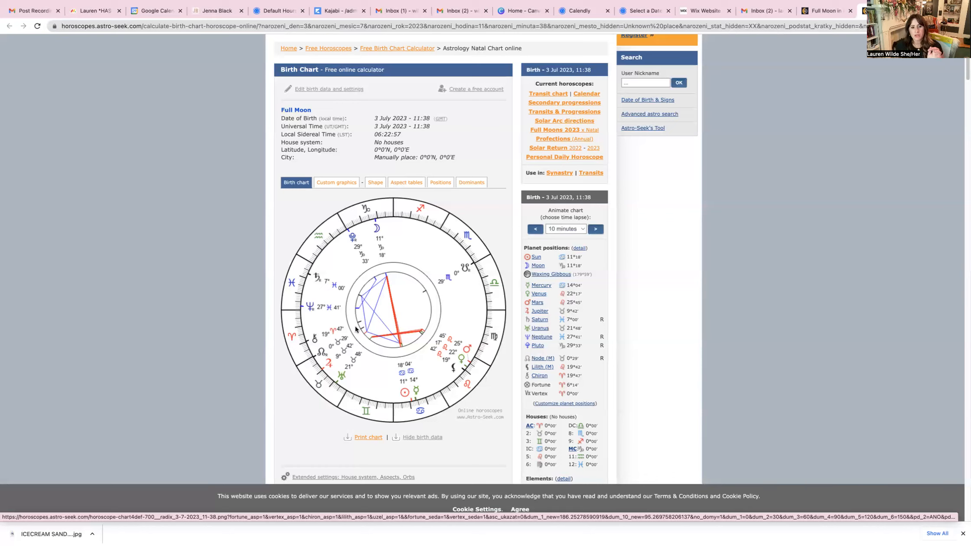
{"action": "mouse_move", "coordinate": [382, 269]}
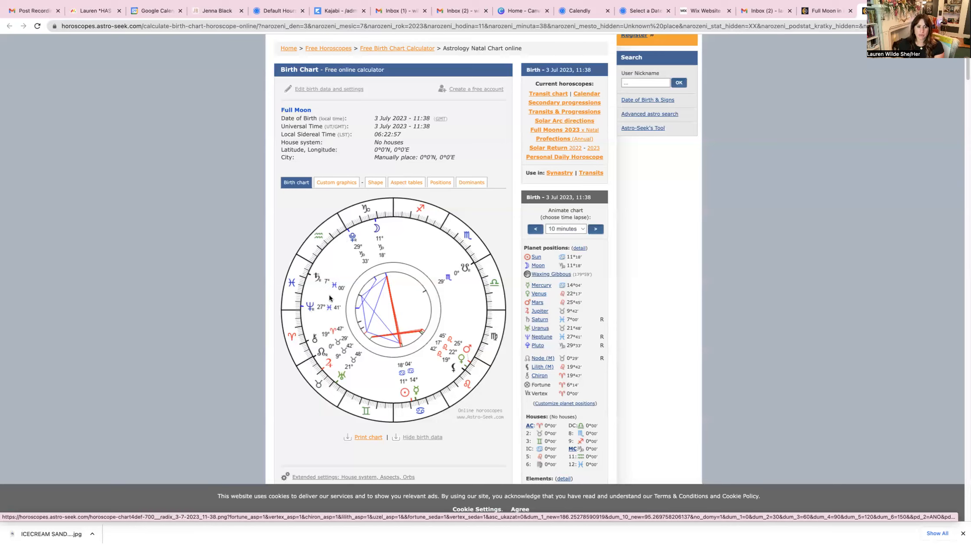
{"action": "mouse_move", "coordinate": [327, 310]}
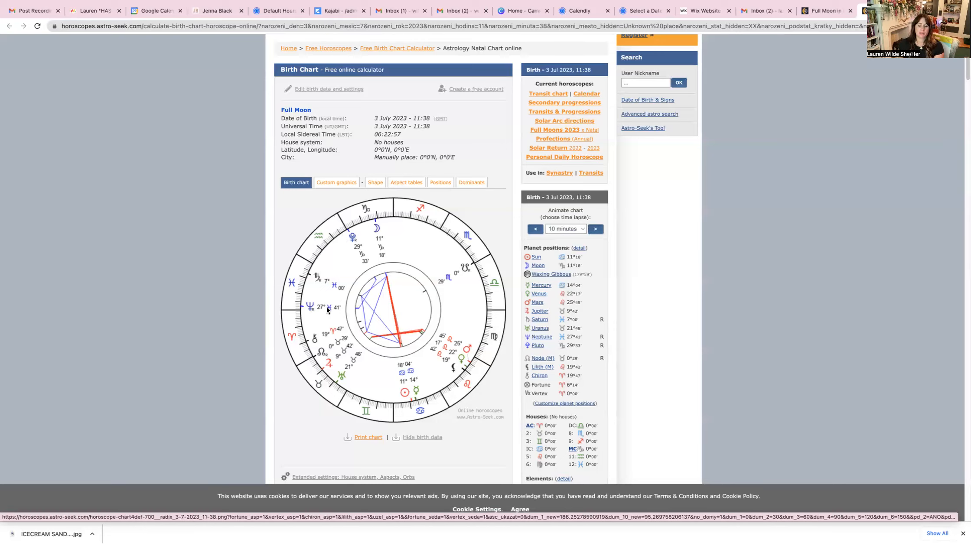
{"action": "mouse_move", "coordinate": [367, 269]}
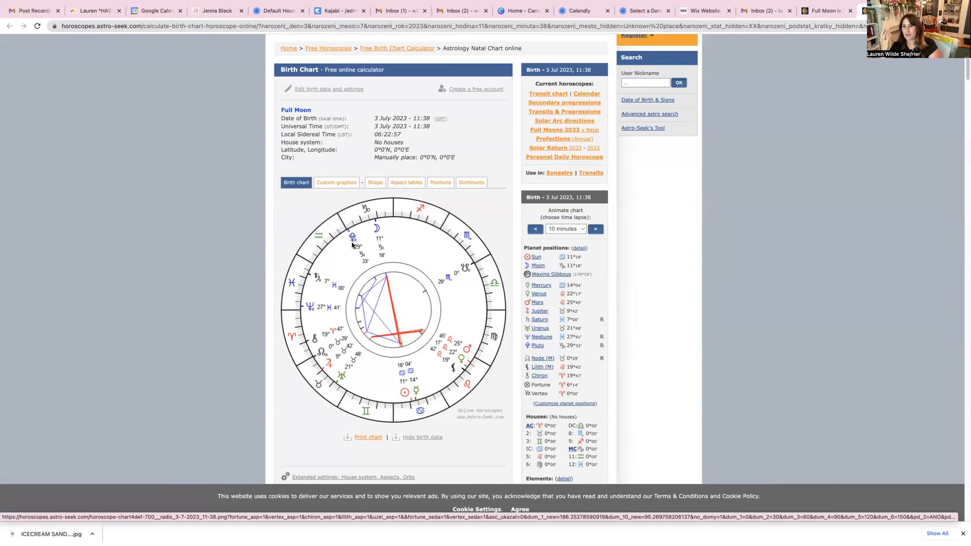
{"action": "mouse_move", "coordinate": [353, 244]}
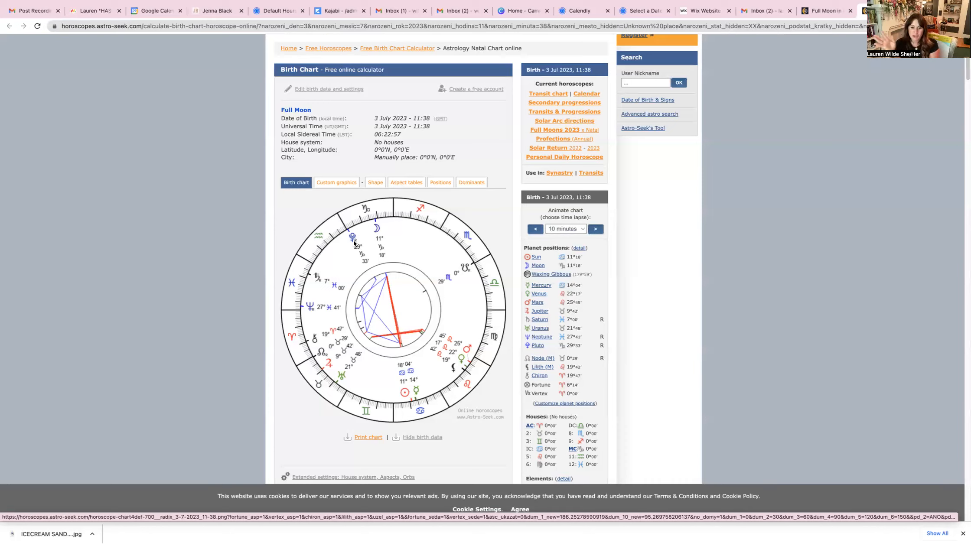
{"action": "mouse_move", "coordinate": [100, 274]}
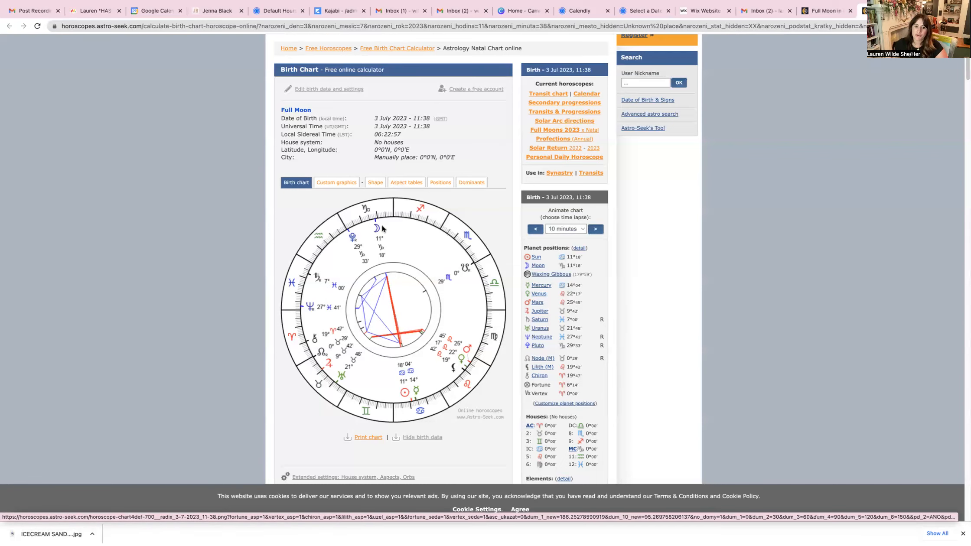
{"action": "mouse_move", "coordinate": [381, 229]}
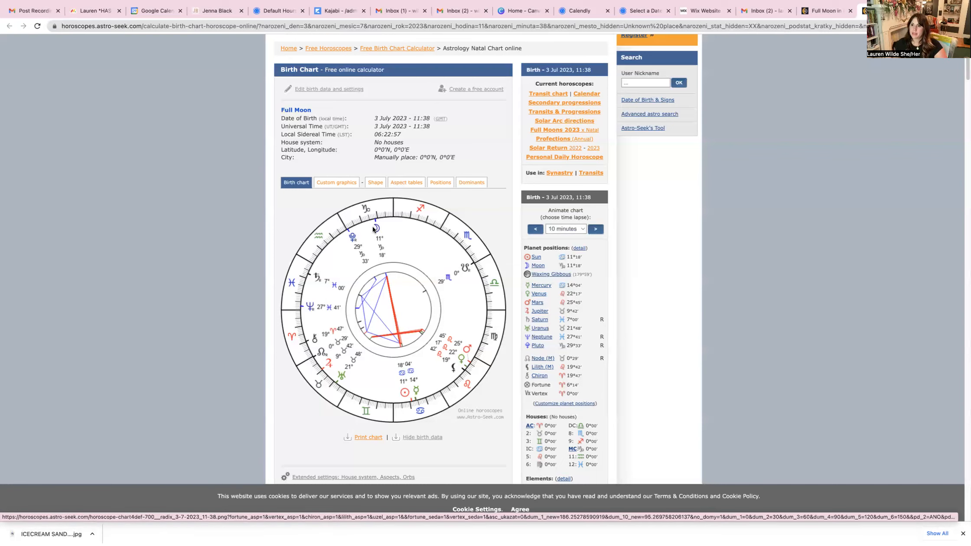